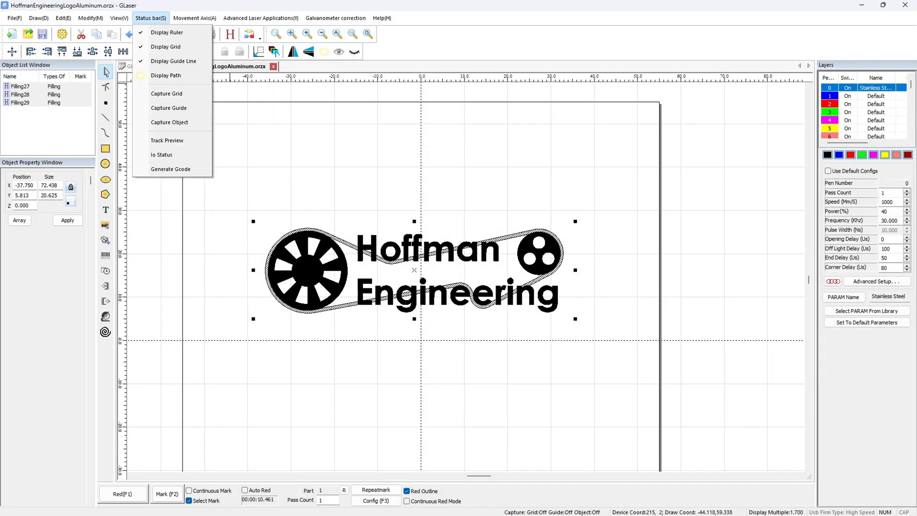
pyautogui.moveTo(169, 122)
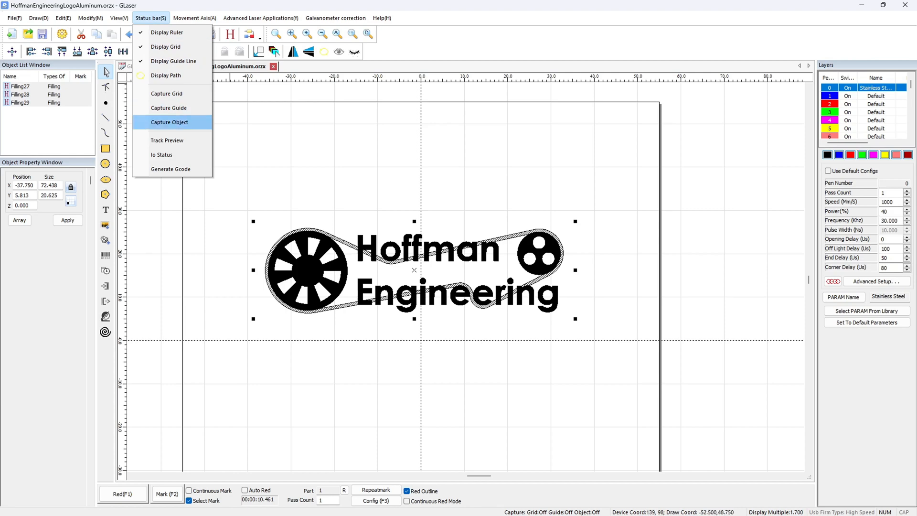
pyautogui.moveTo(167, 140)
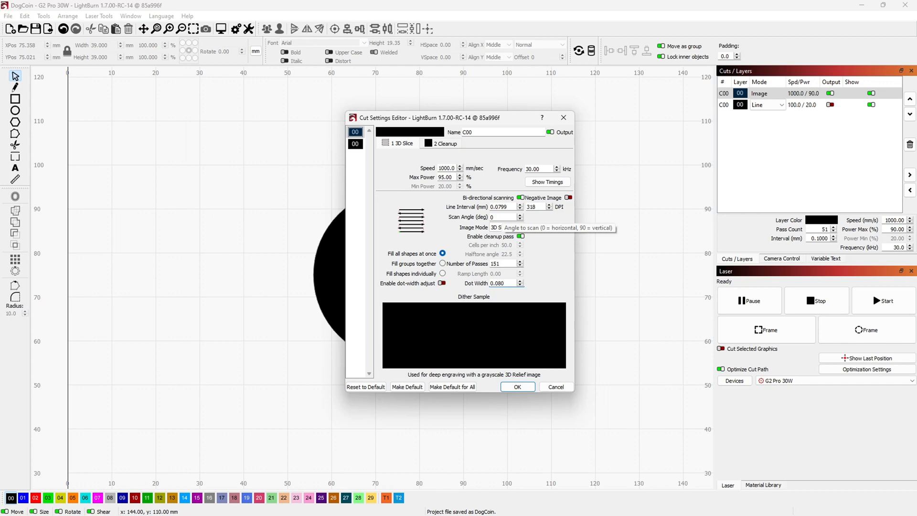
# Confirm Image Mode is 3D Sliced and apply the cut settings to the coin layer
pyautogui.click(500, 227)
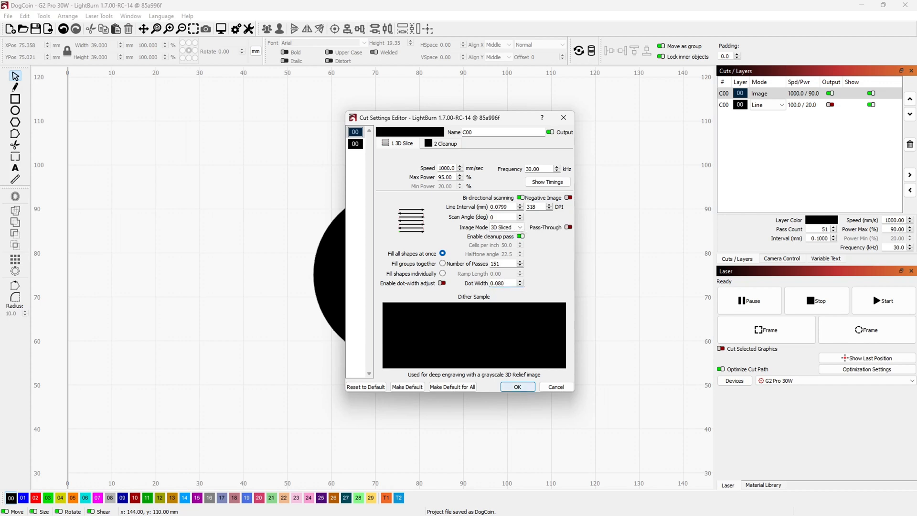
pyautogui.click(516, 386)
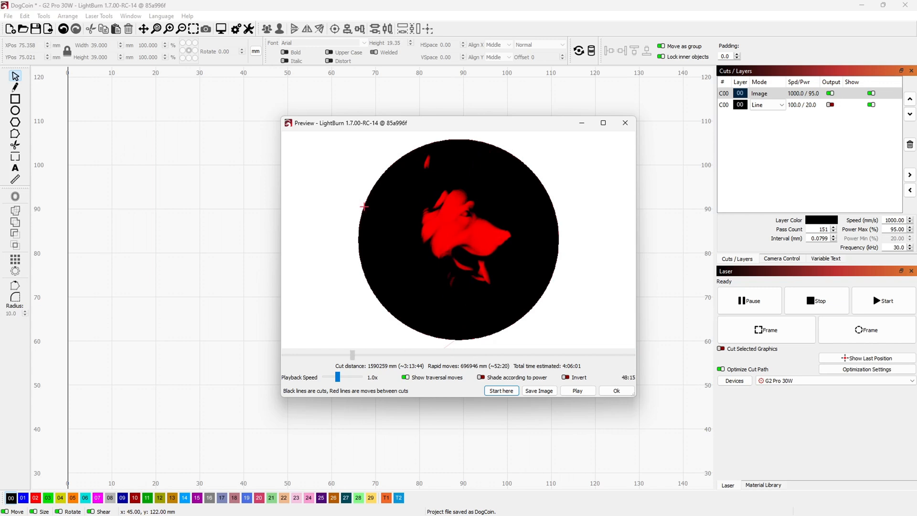
# Reset the preview to the start and play the dog coin engraving simulation
pyautogui.click(576, 390)
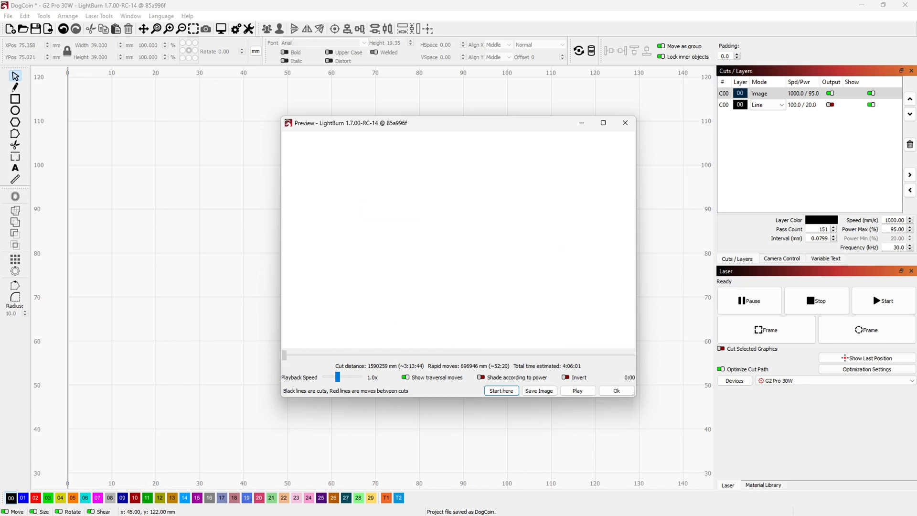
pyautogui.click(576, 390)
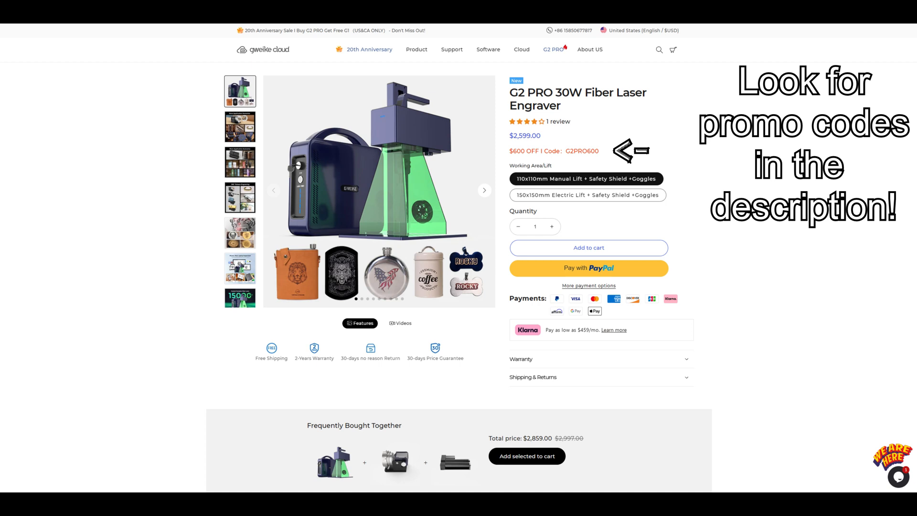
# Choose the 150x150mm Electric Lift + Safety Shield + Goggles option, priced at $2,899
pyautogui.click(587, 194)
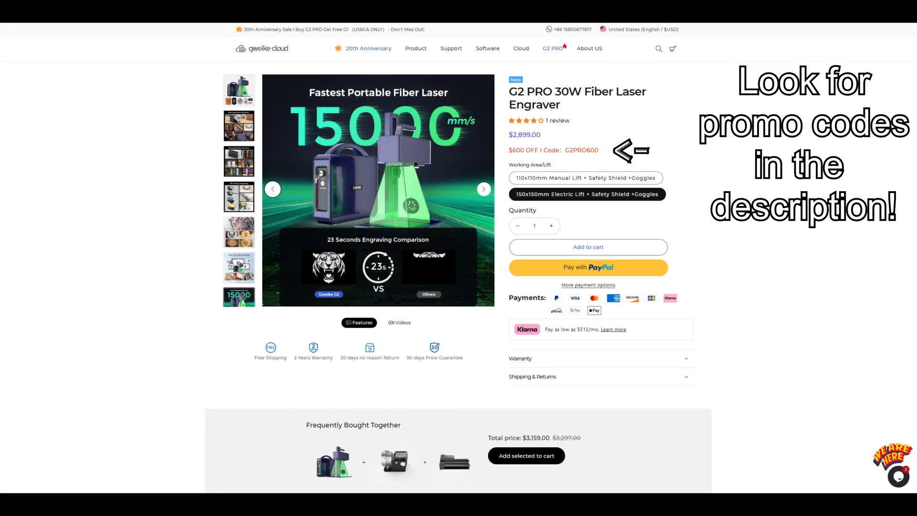